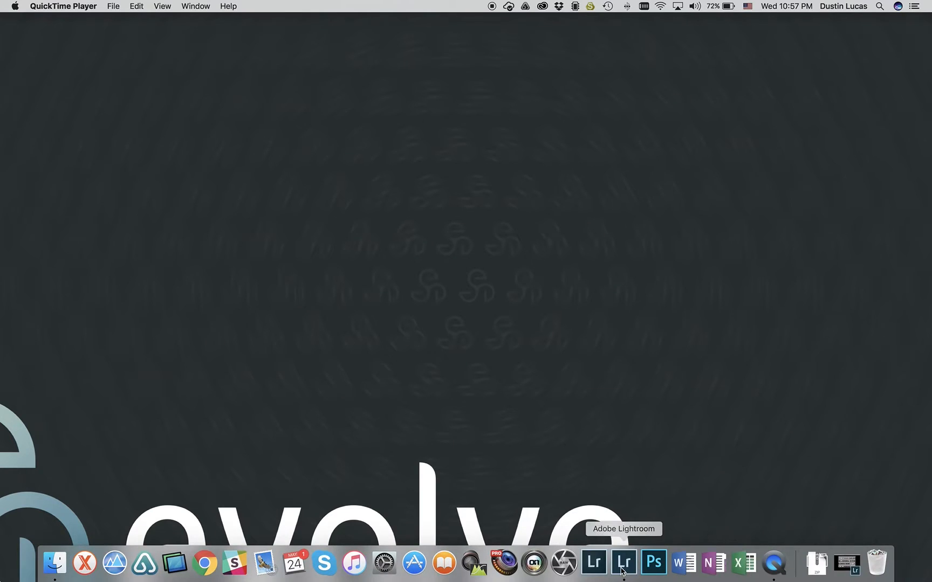
Launch Lightroom from the Dock to show the wedding catalog's photo grid.
click(623, 562)
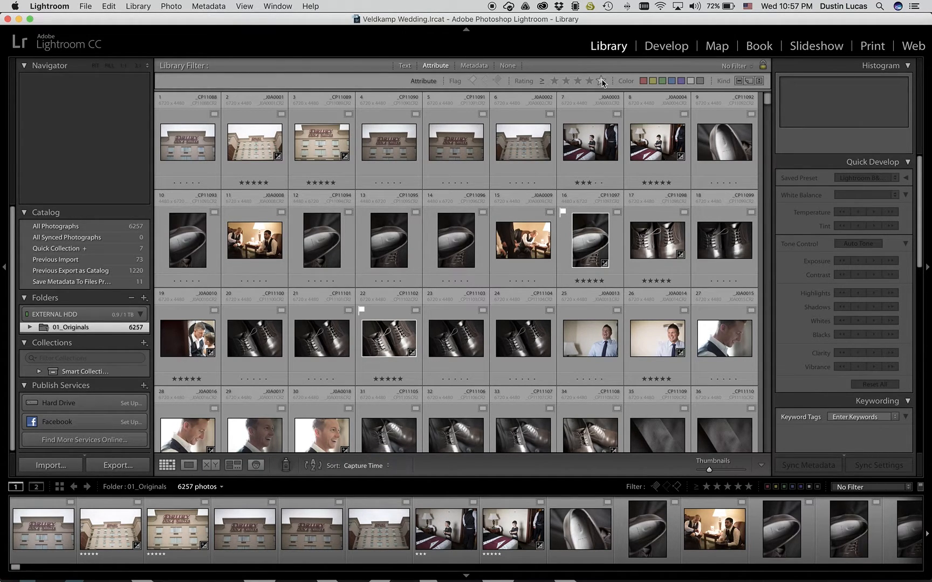
Filter the library to five-star photos (1,220 of 6,257) and open the File menu.
click(601, 81)
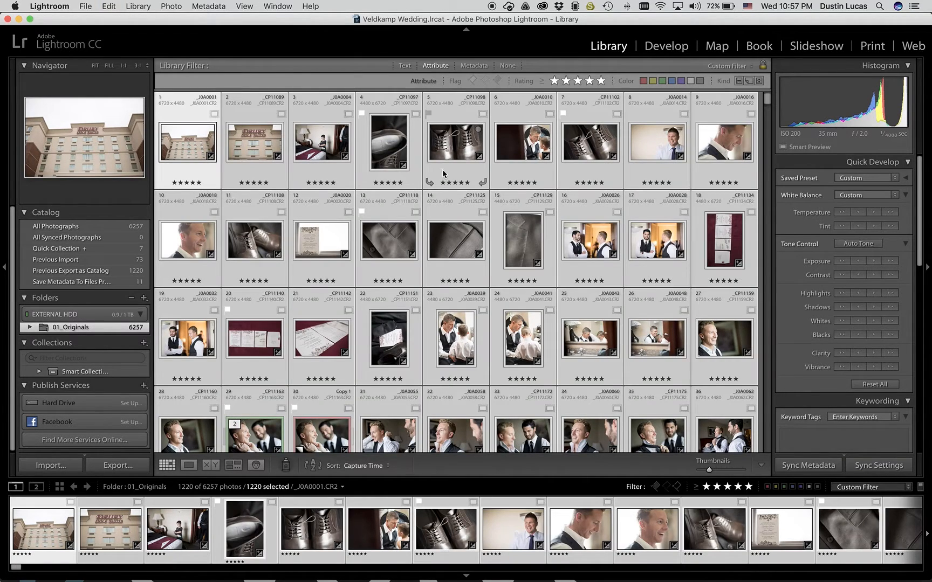
click(85, 6)
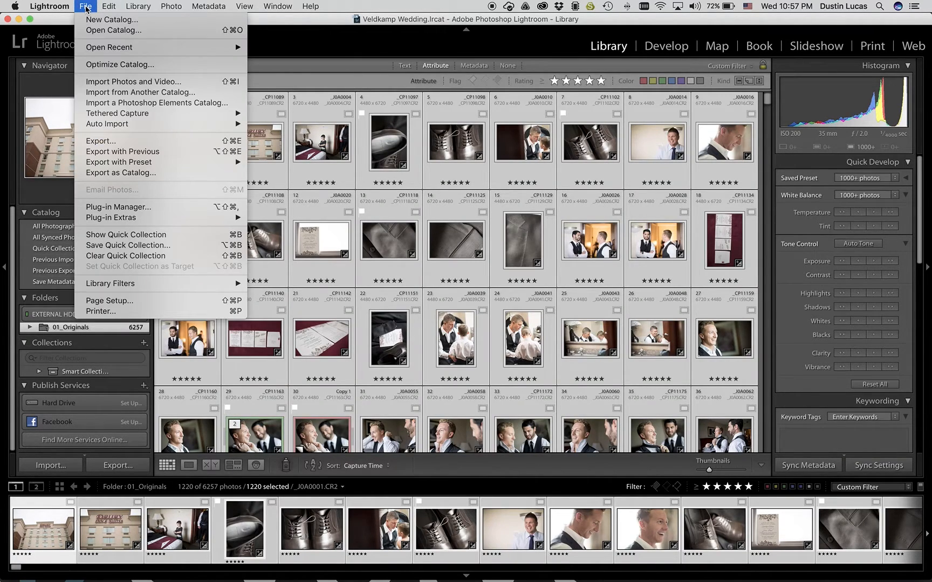
mouse_move(120, 173)
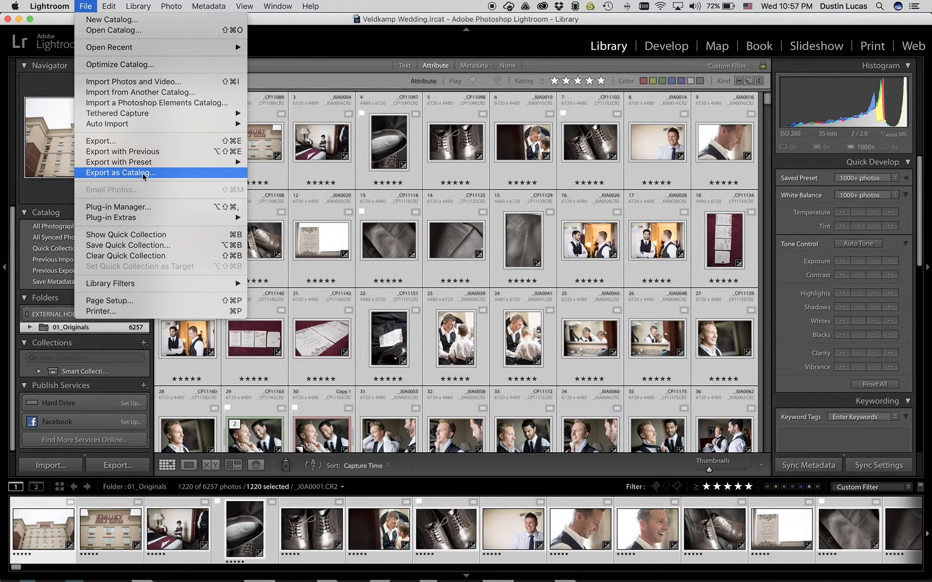
Export as Catalog into 03_Lightroom named 'Veldkamp_Wedding_Evolve' with Smart Previews.
click(120, 173)
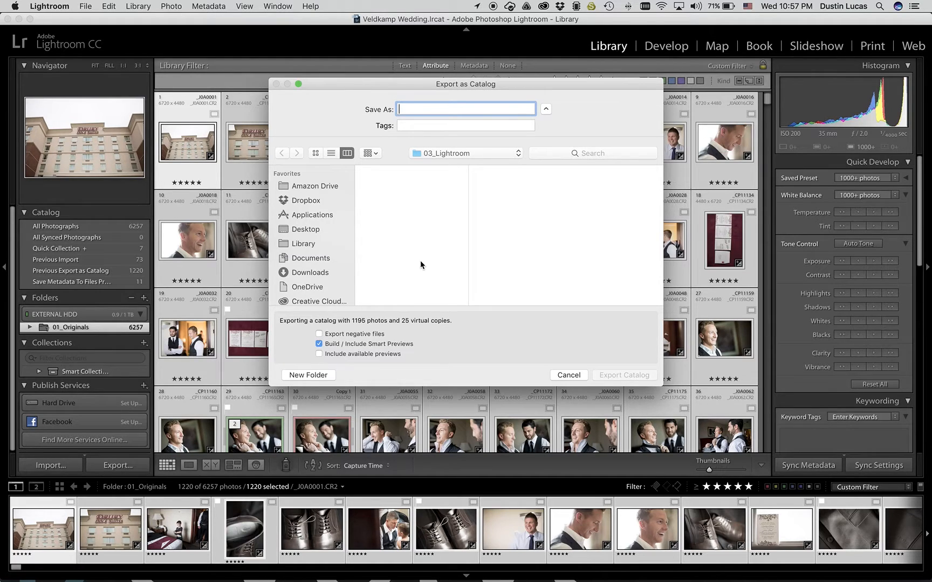
mouse_move(454, 124)
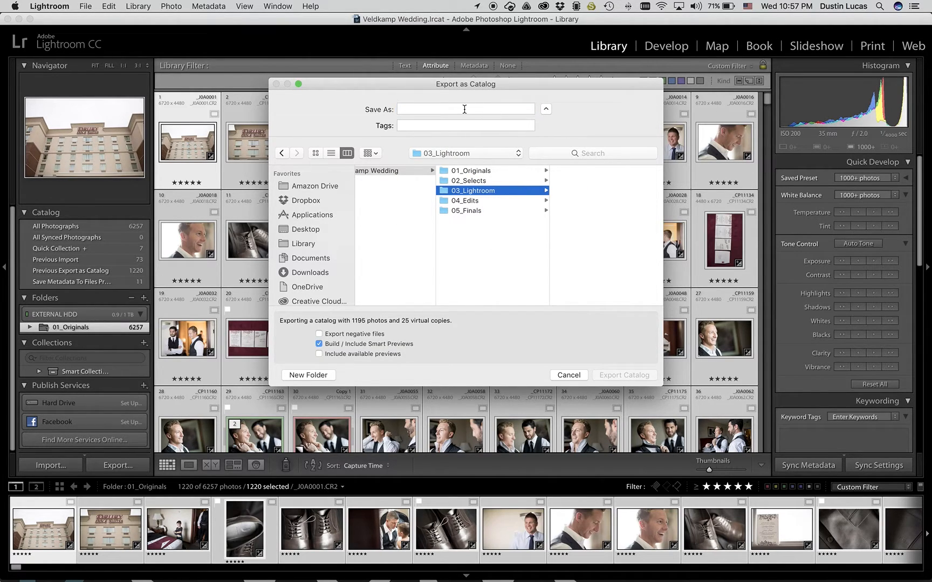
click(466, 109)
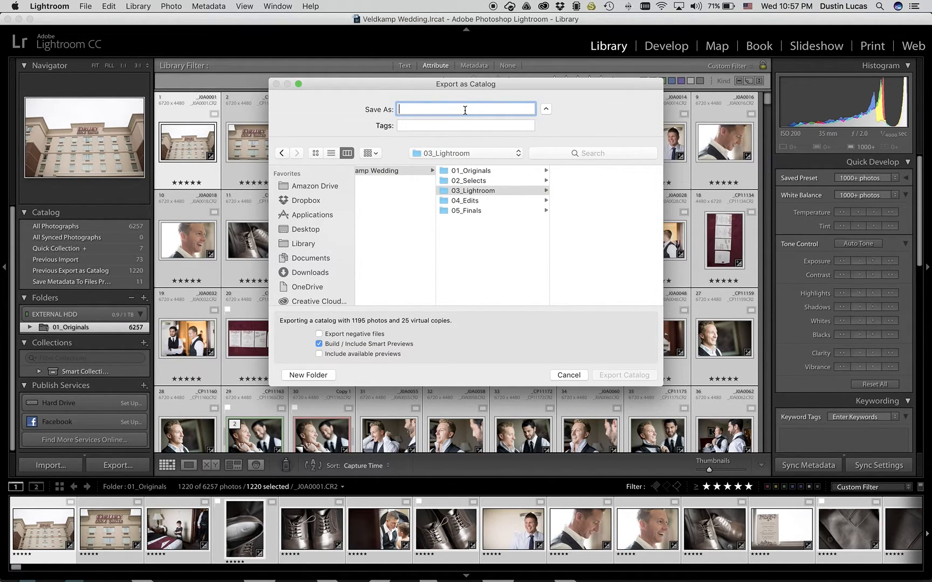
text(Veldkamp)
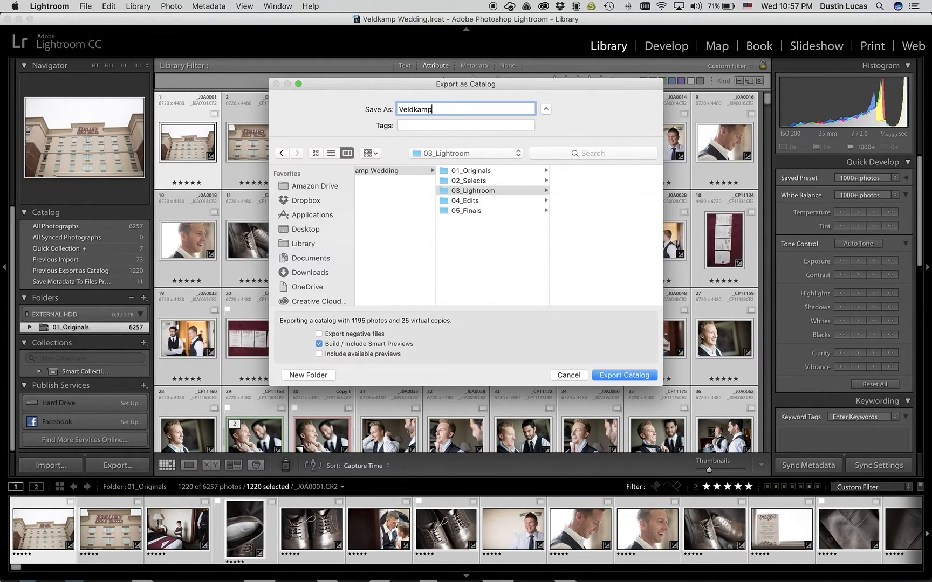
text(_Wedding_)
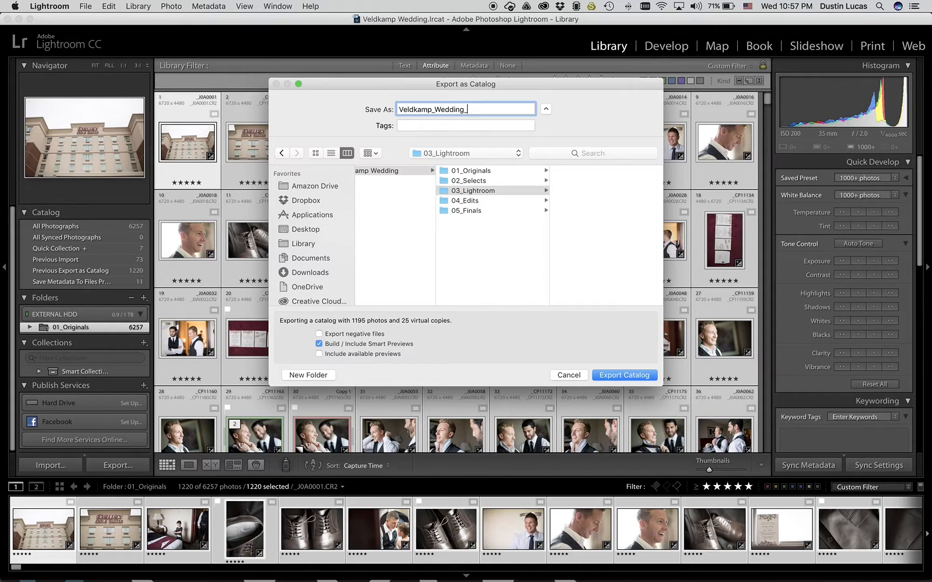
text(_Evo)
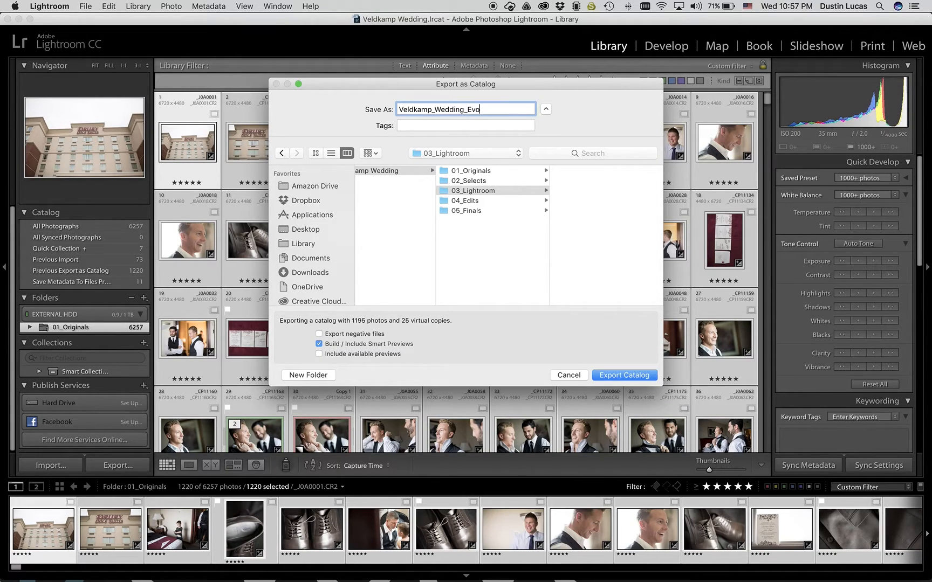
text(lve)
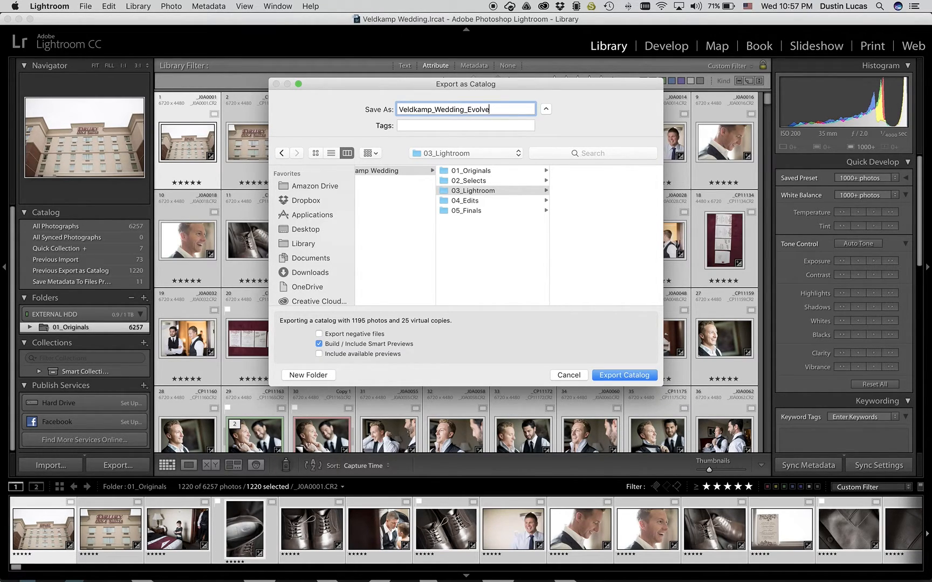
mouse_move(622, 319)
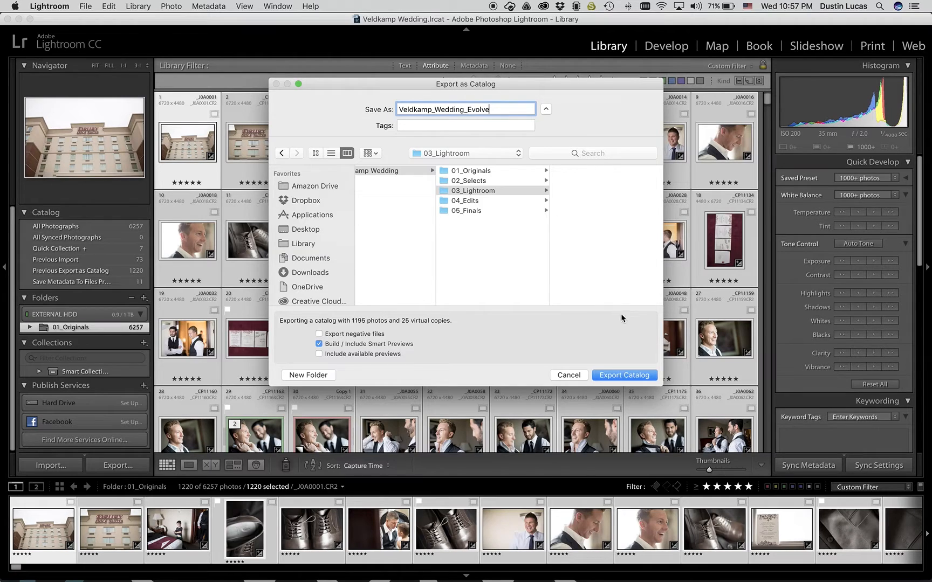
click(567, 375)
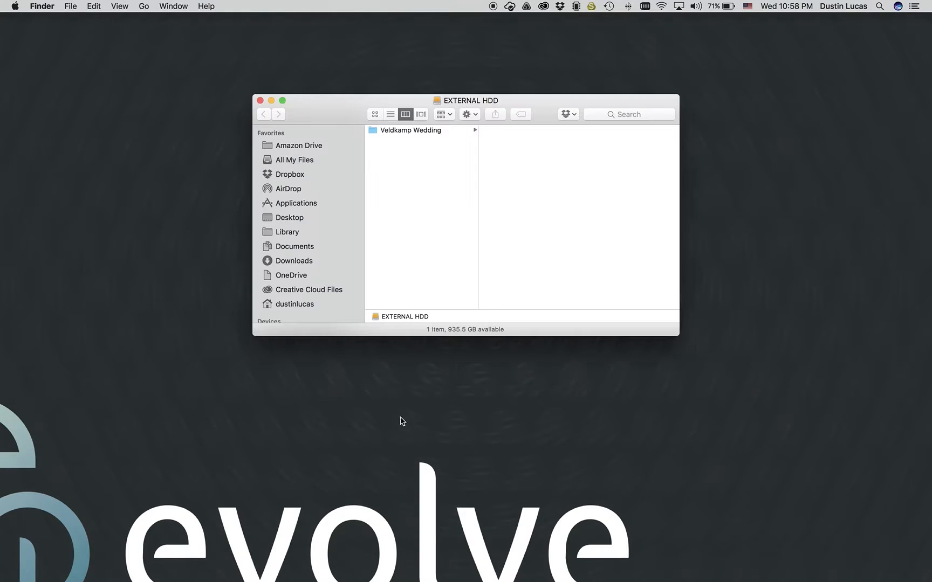
Inspect the Veldkamp_Wedding_Evolve folder's .lrdata and .lrcat files, then show its context menu.
click(410, 130)
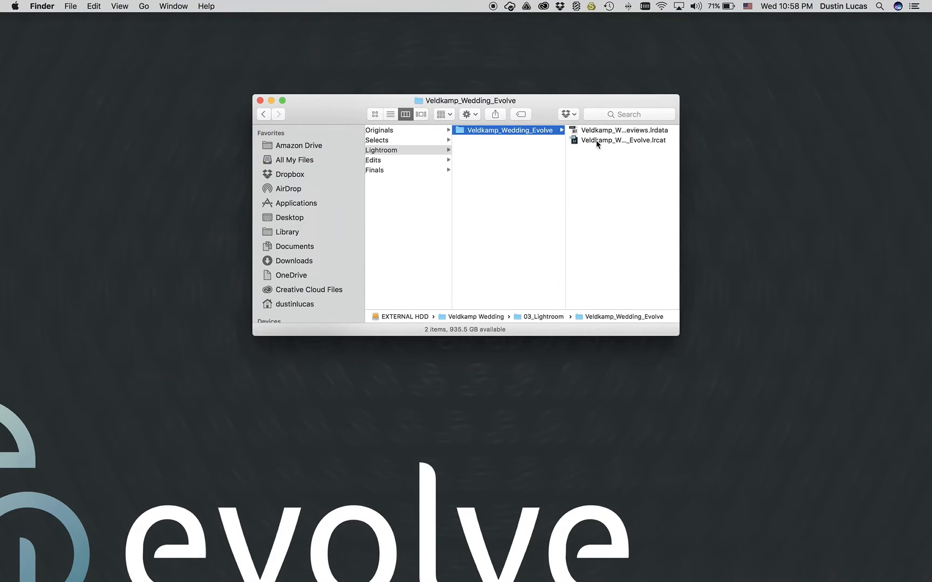
click(621, 130)
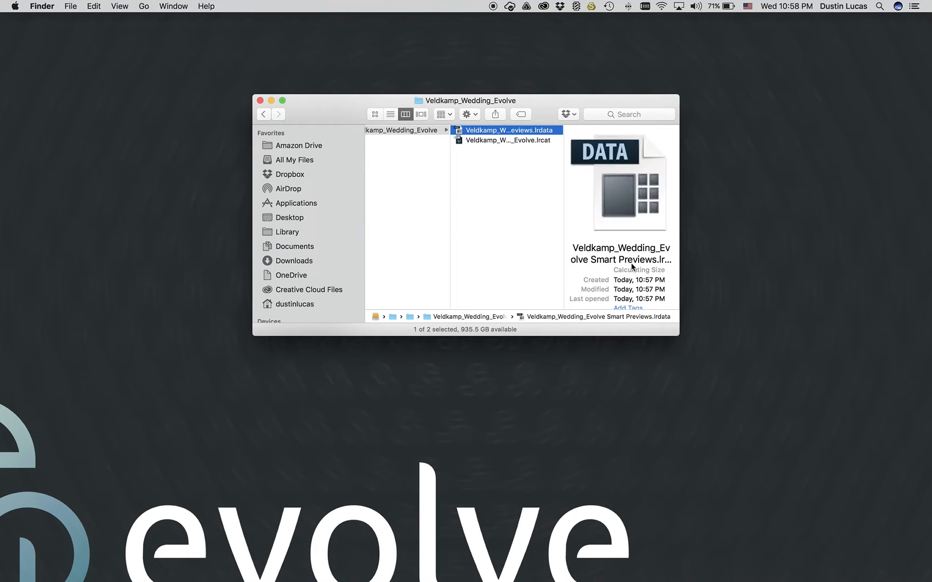
click(504, 140)
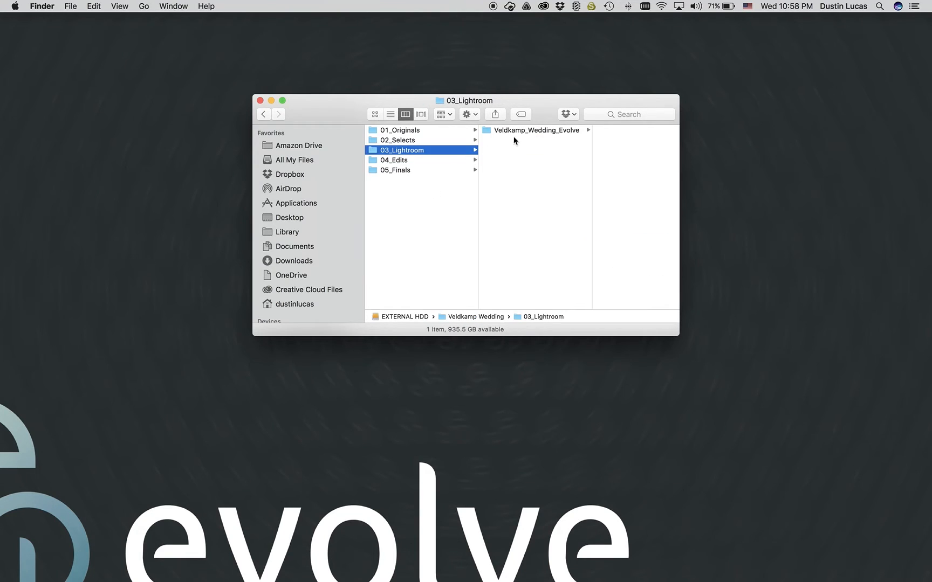
right_click(535, 130)
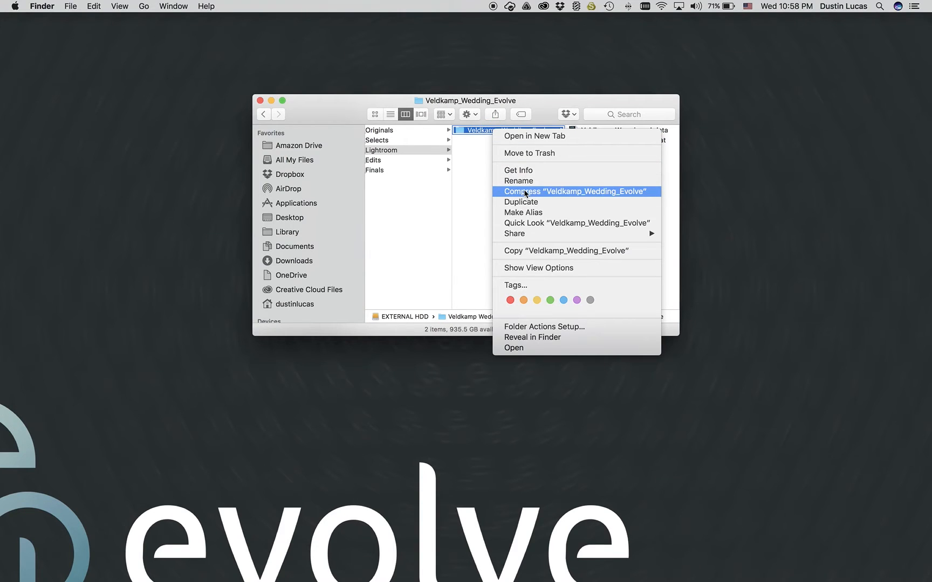